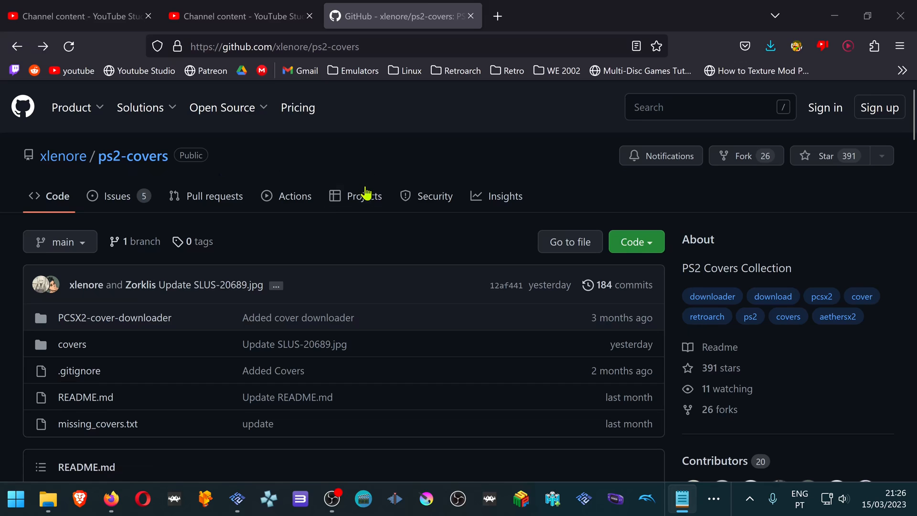
# Read the ps2-covers README's PCSX2 setup section, then bring up PCSX2.
pyautogui.scroll(-3)
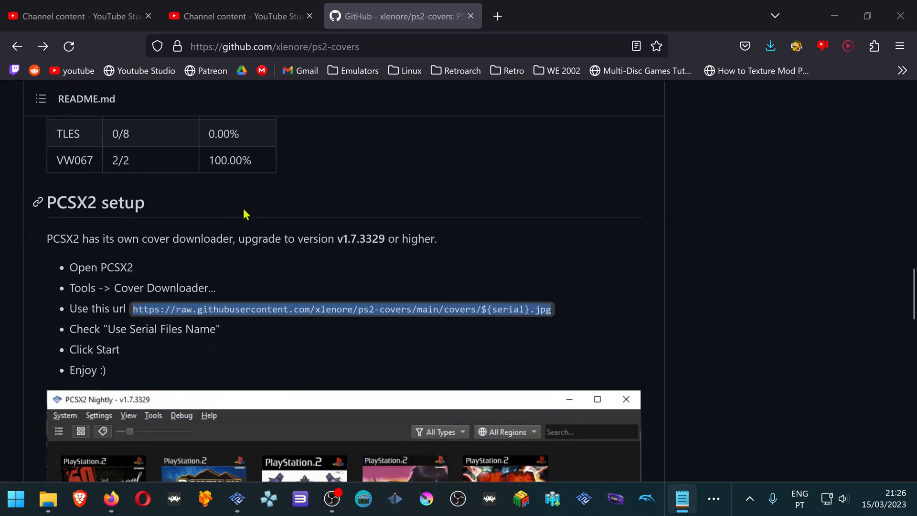
pyautogui.click(153, 415)
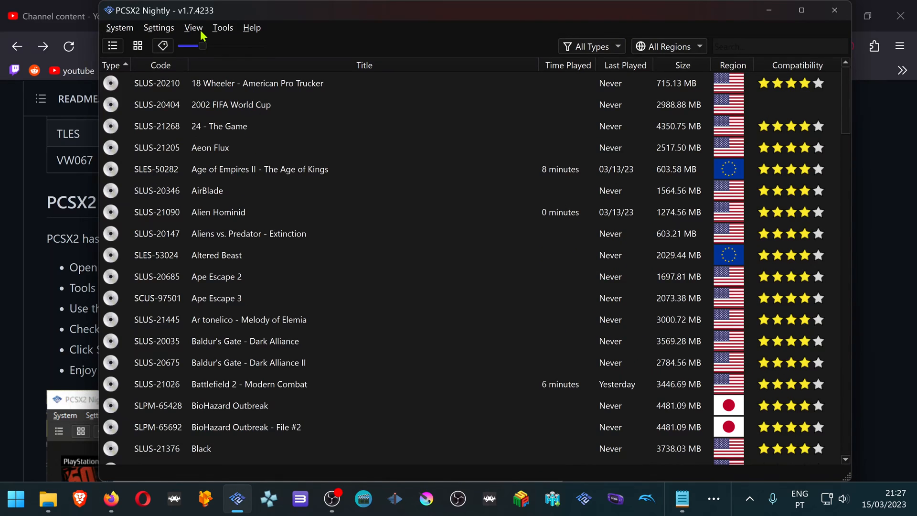
# Switch PCSX2 to Game Grid view and open the Cover Downloader dialog.
pyautogui.click(193, 28)
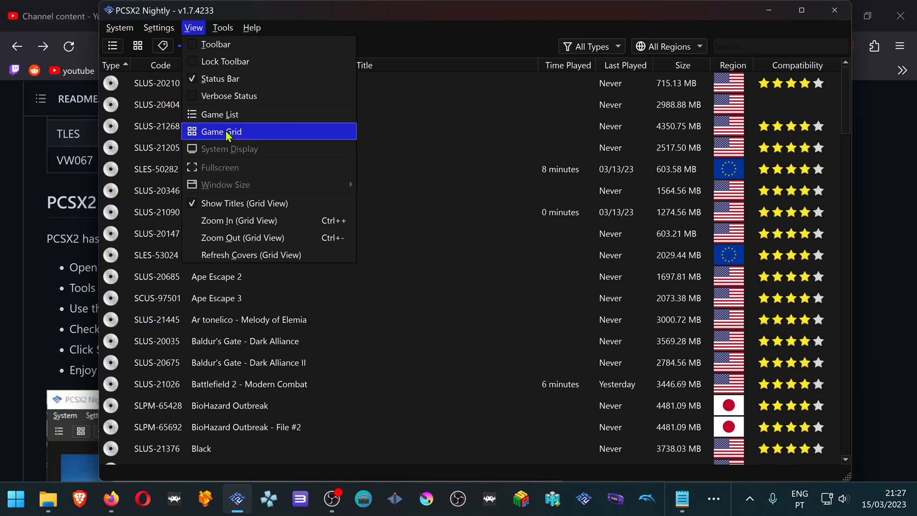
pyautogui.click(220, 131)
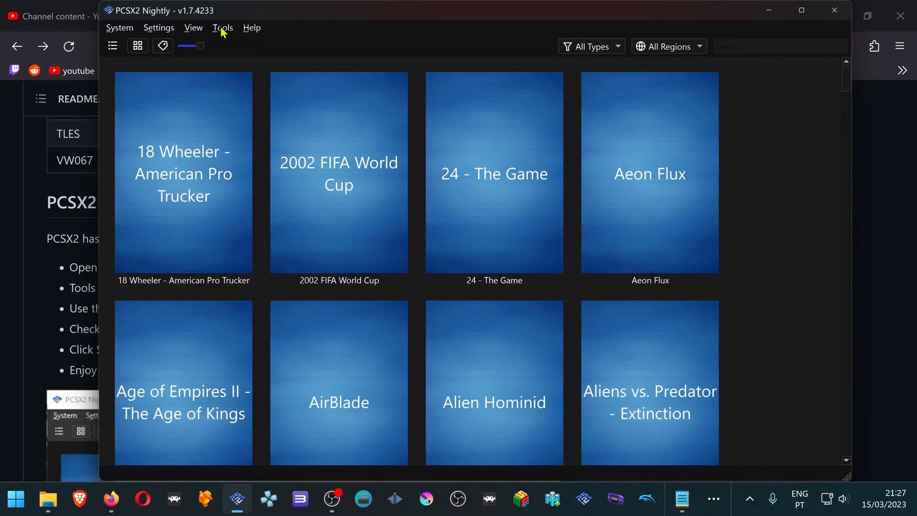
pyautogui.click(222, 28)
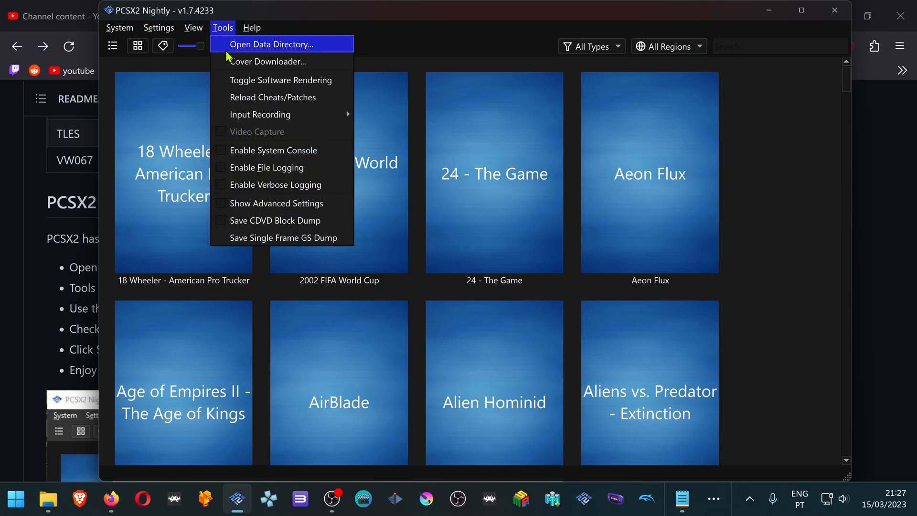
pyautogui.click(268, 62)
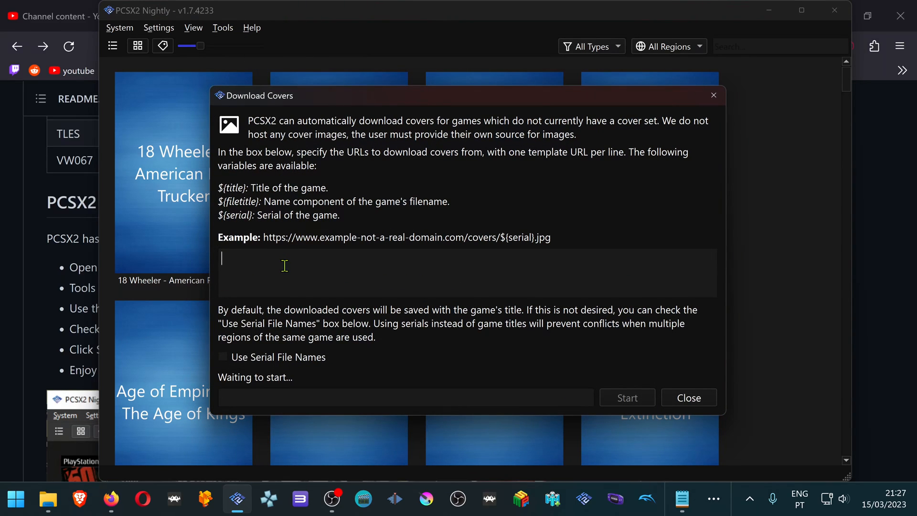
# Start downloading covers from the ps2-covers ${serial}.jpg raw URL using serial file names.
pyautogui.write('https://raw.githubusercontent.com/xlenore/ps2-covers/main/covers/${serial}.jpg')
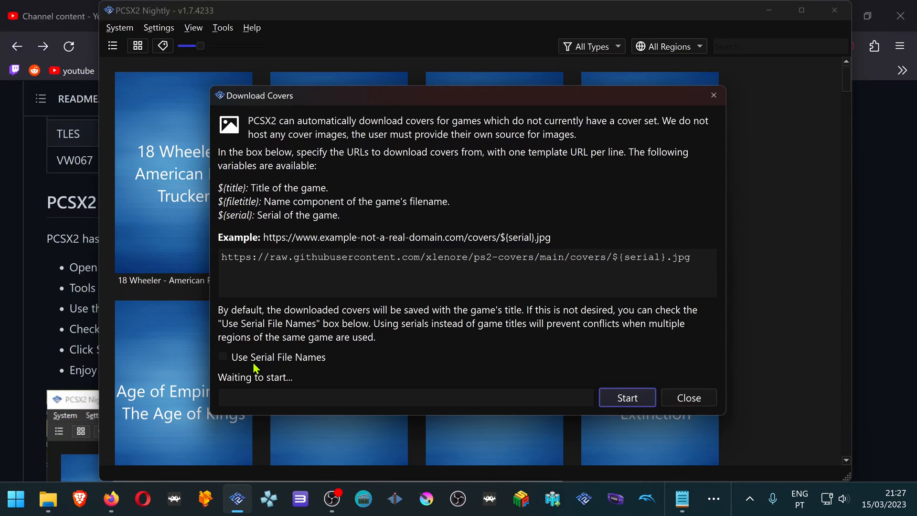
pyautogui.click(223, 356)
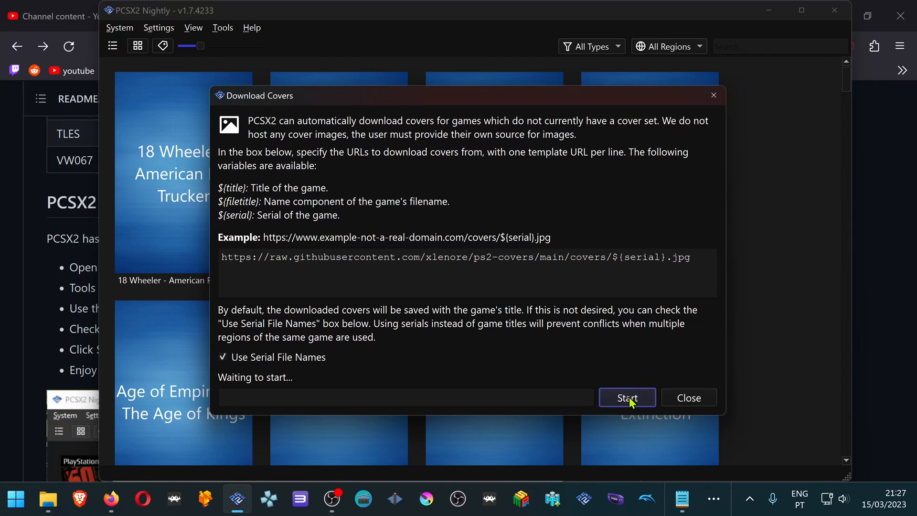
pyautogui.click(626, 398)
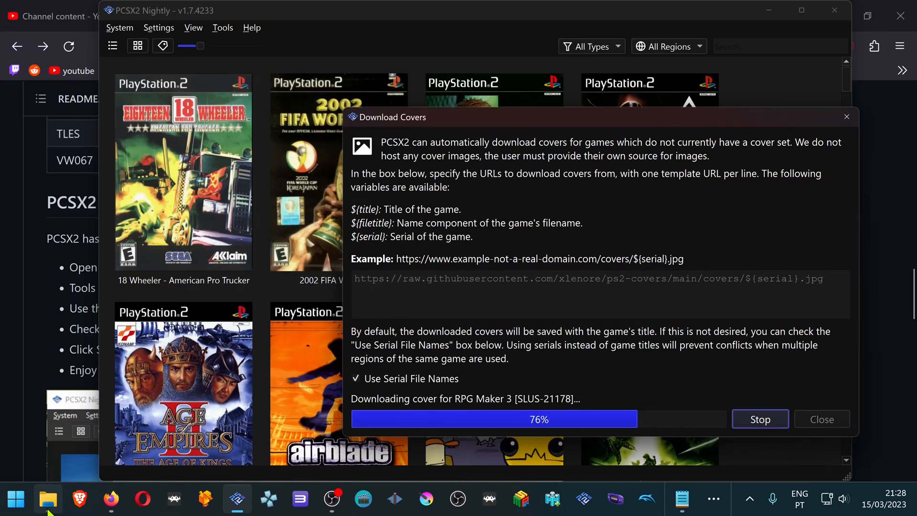
pyautogui.moveTo(48, 500)
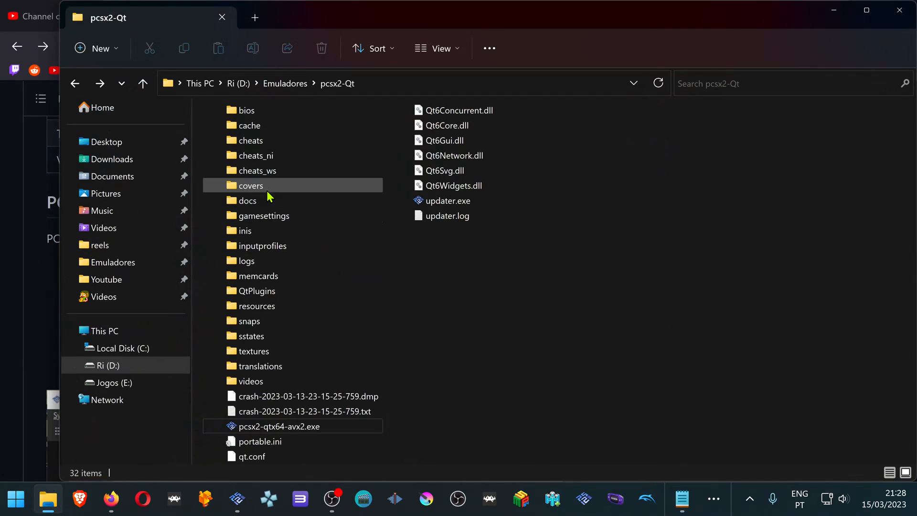
pyautogui.moveTo(250, 186)
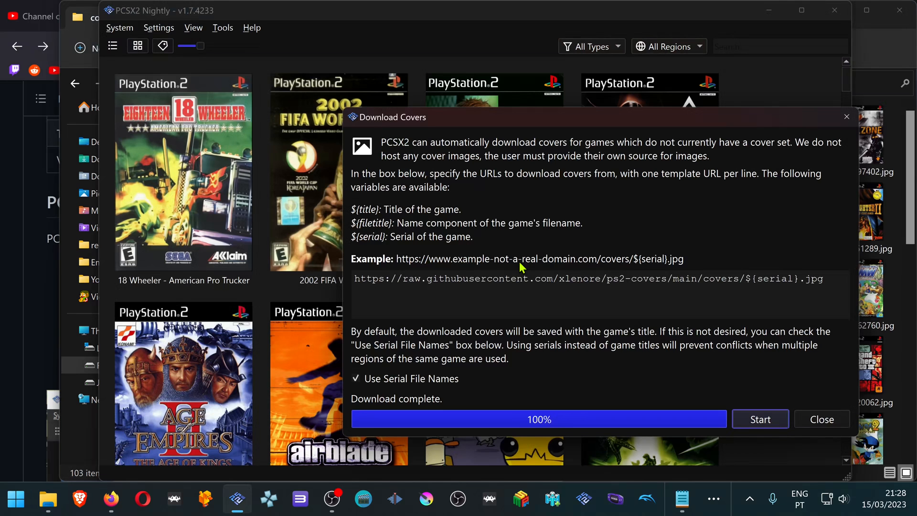
pyautogui.moveTo(555, 206)
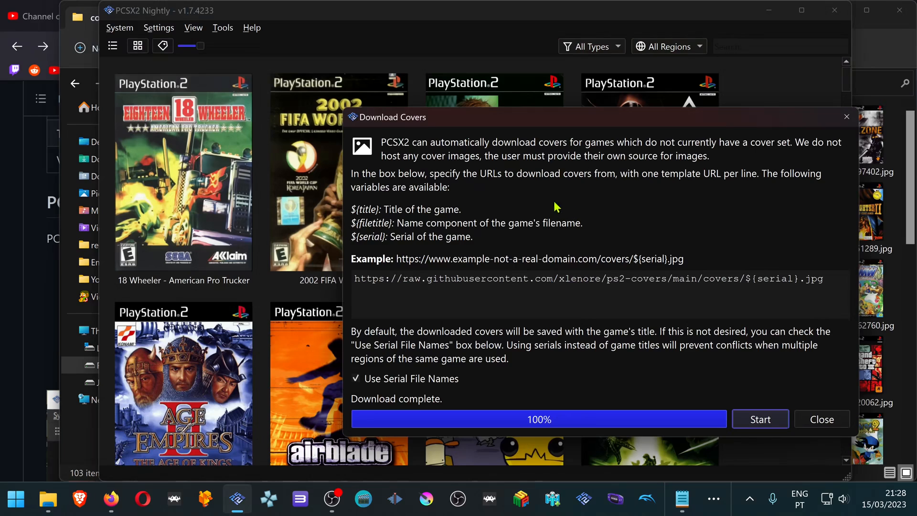
pyautogui.moveTo(562, 231)
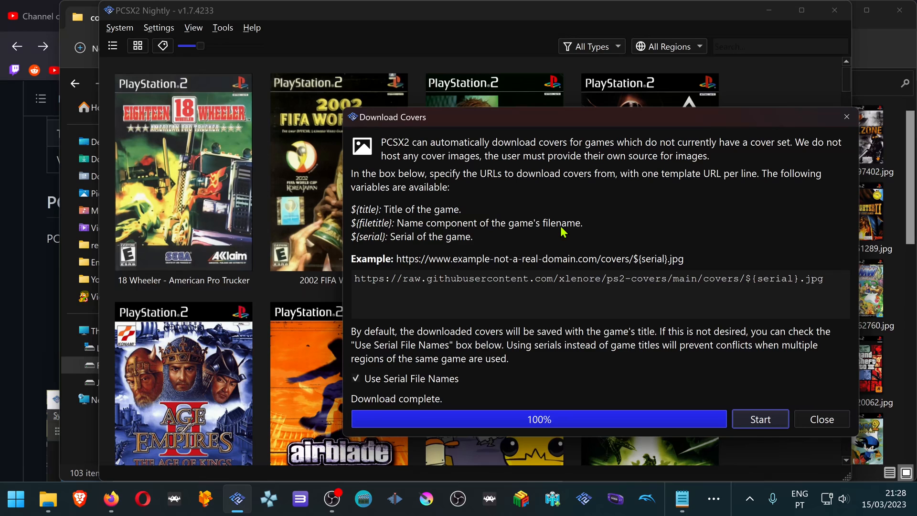
pyautogui.moveTo(95, 31)
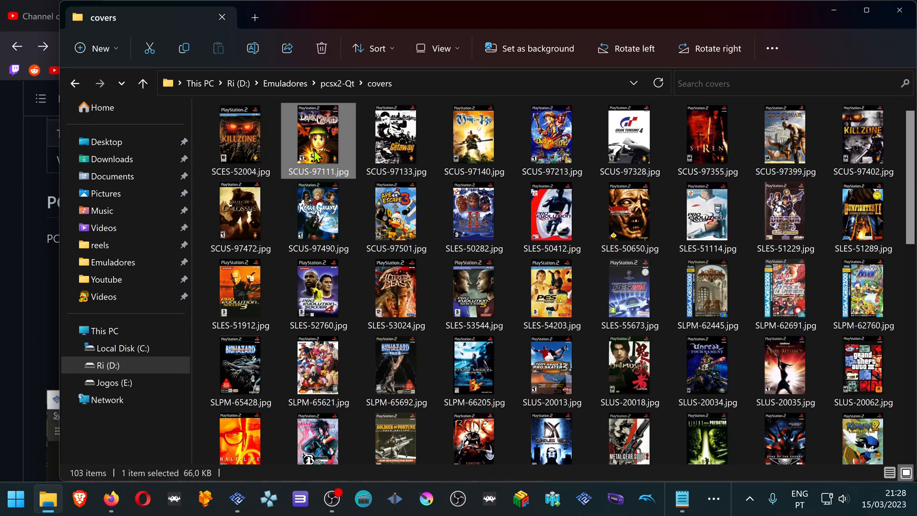
# Delete every image in the covers folder and return to PCSX2's placeholder grid.
pyautogui.press('ctrl+a')
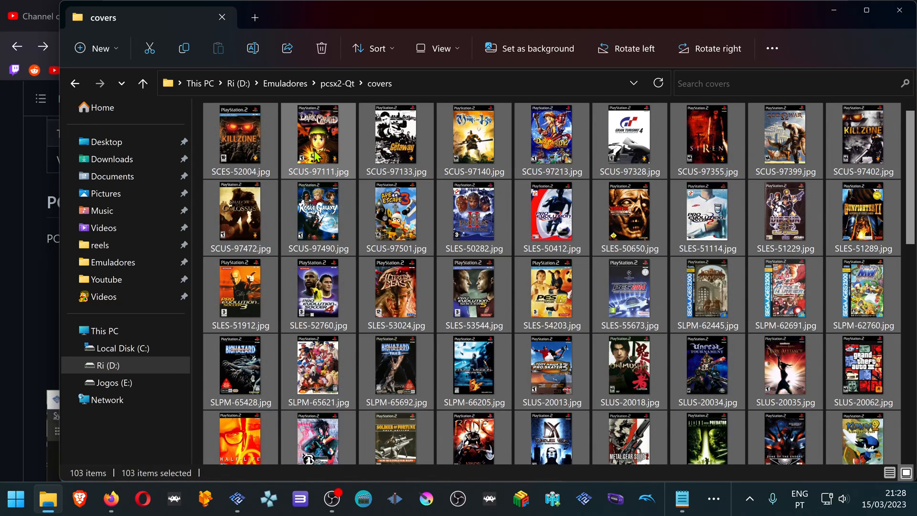
pyautogui.click(320, 49)
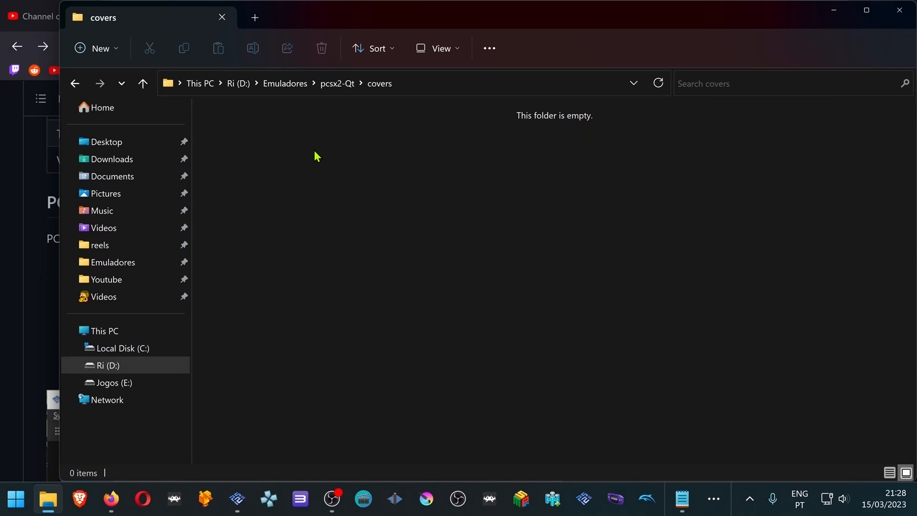
pyautogui.click(237, 499)
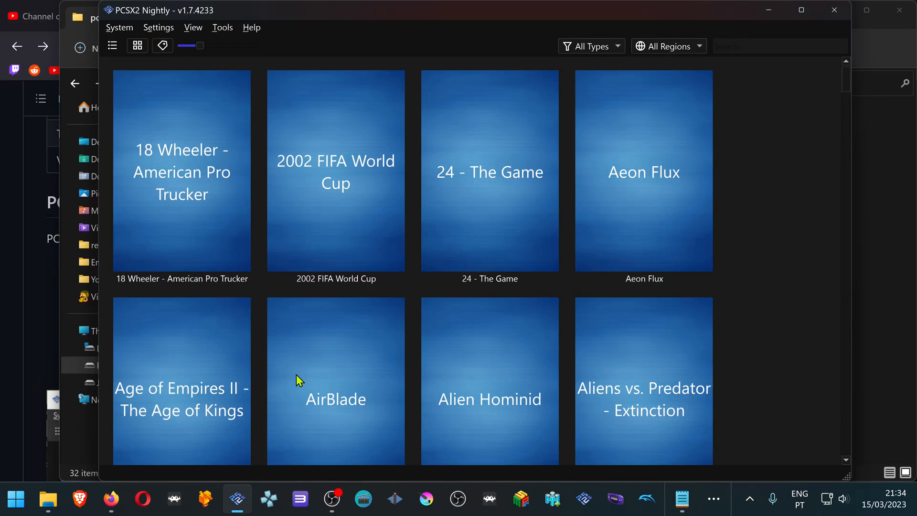
pyautogui.moveTo(302, 376)
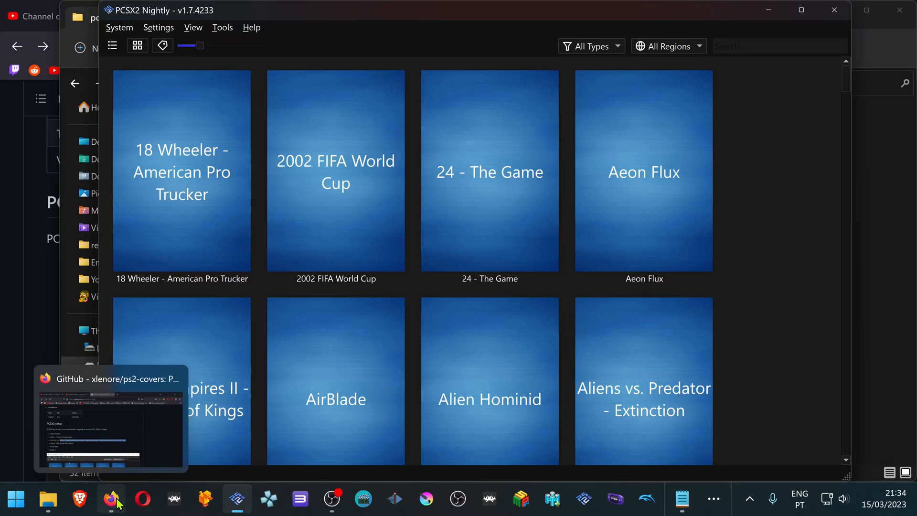
# Download PCSX2 Cover Downloader.exe from the ps2-covers README and save it.
pyautogui.click(110, 498)
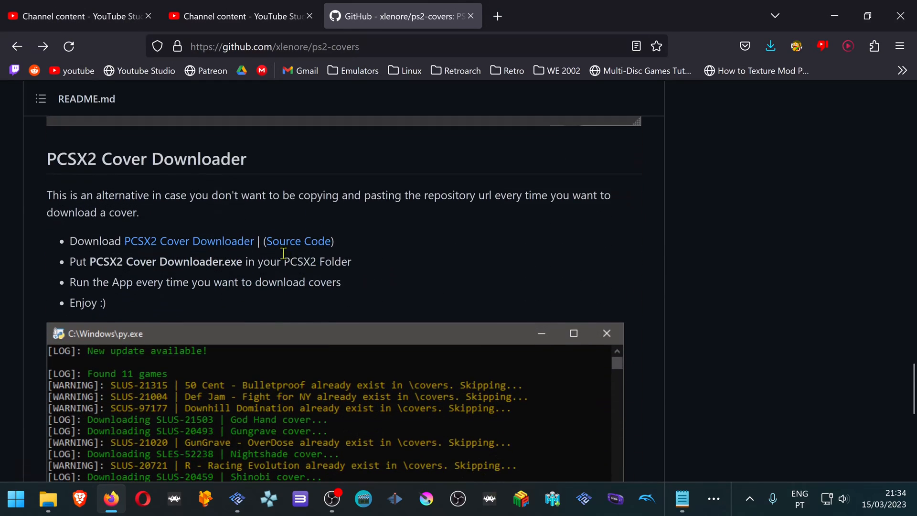
pyautogui.moveTo(279, 175)
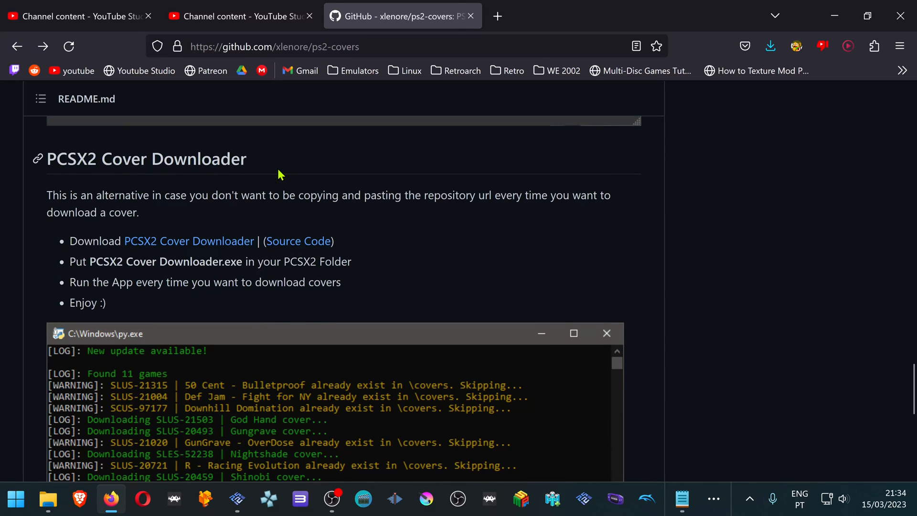
pyautogui.moveTo(188, 241)
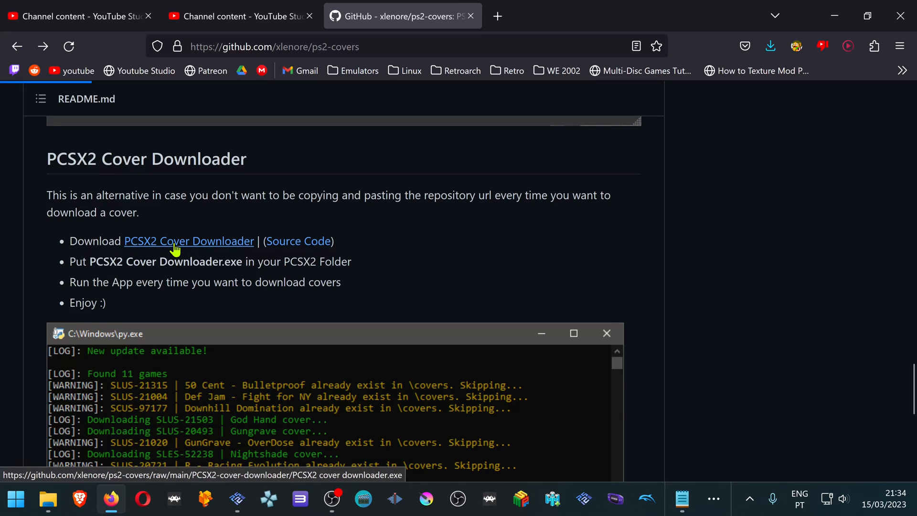
pyautogui.click(190, 240)
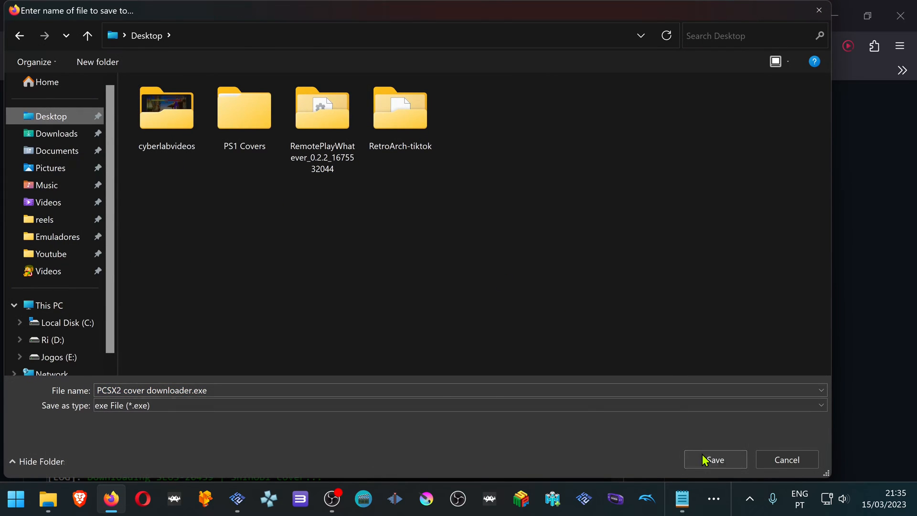
pyautogui.click(714, 459)
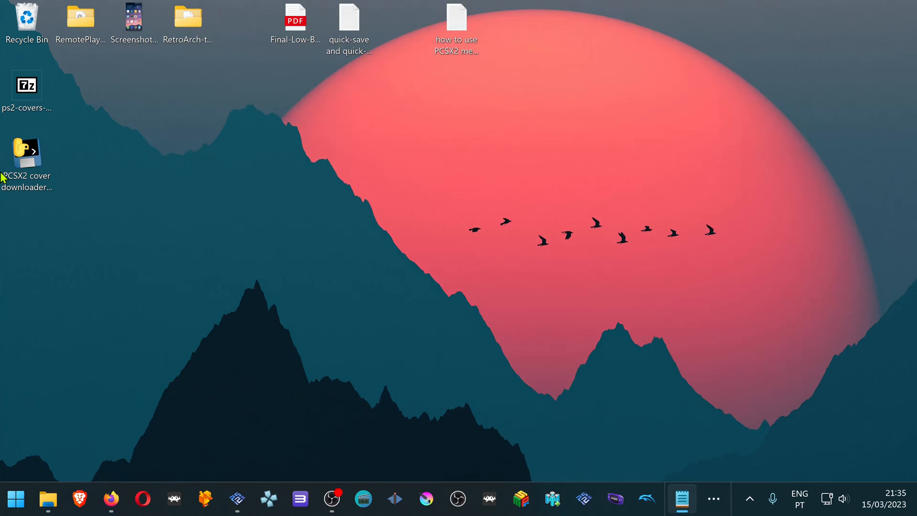
pyautogui.moveTo(26, 152)
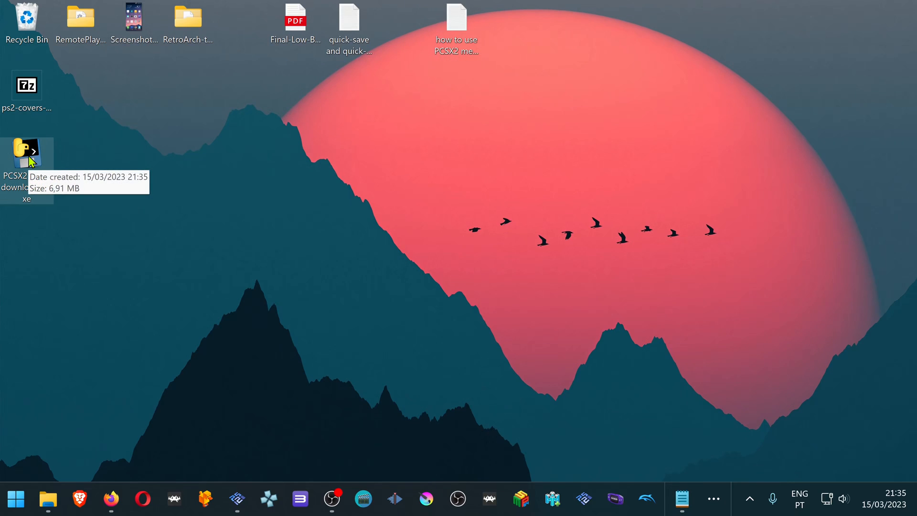
pyautogui.moveTo(123, 433)
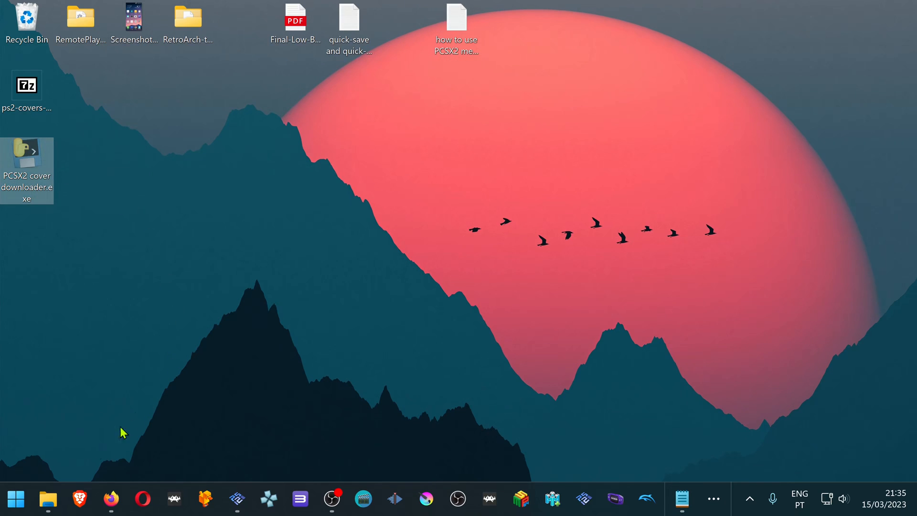
pyautogui.click(48, 499)
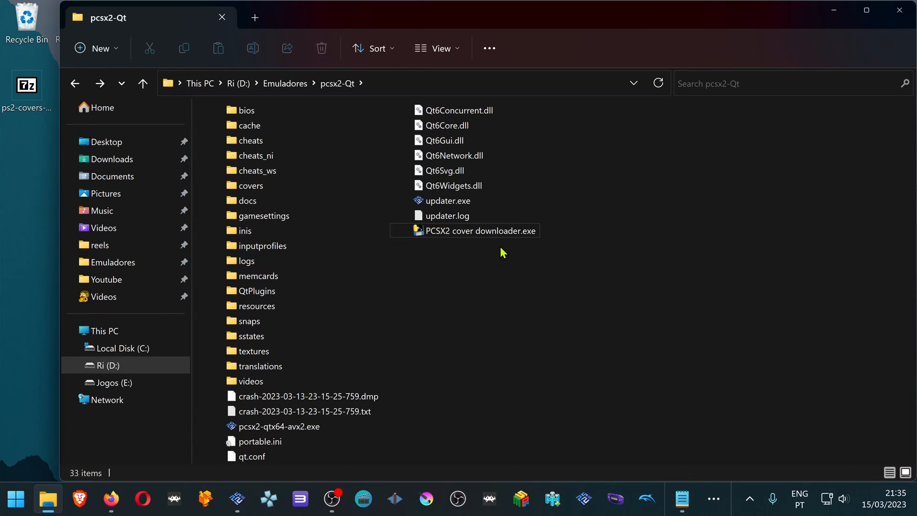
pyautogui.moveTo(479, 230)
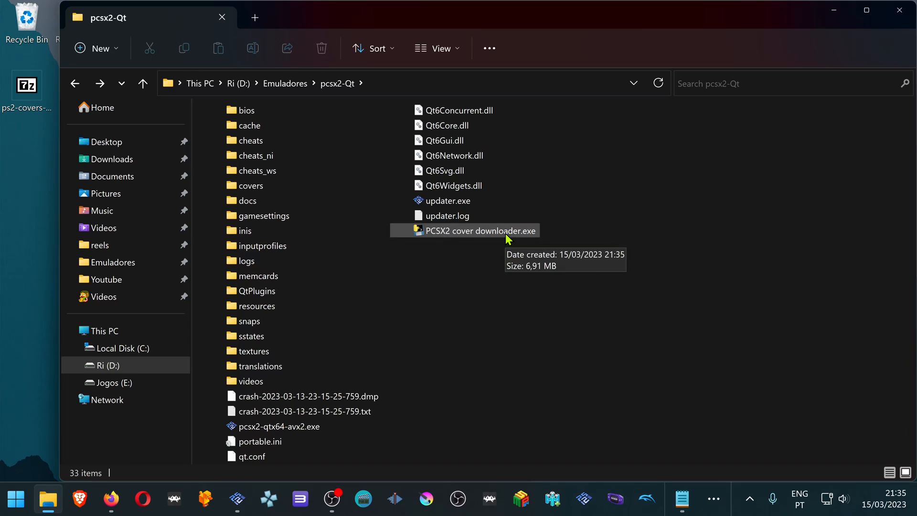
# Launch PCSX2 cover downloader.exe from pcsx2-Qt, choosing More info and Run anyway.
pyautogui.doubleClick(479, 230)
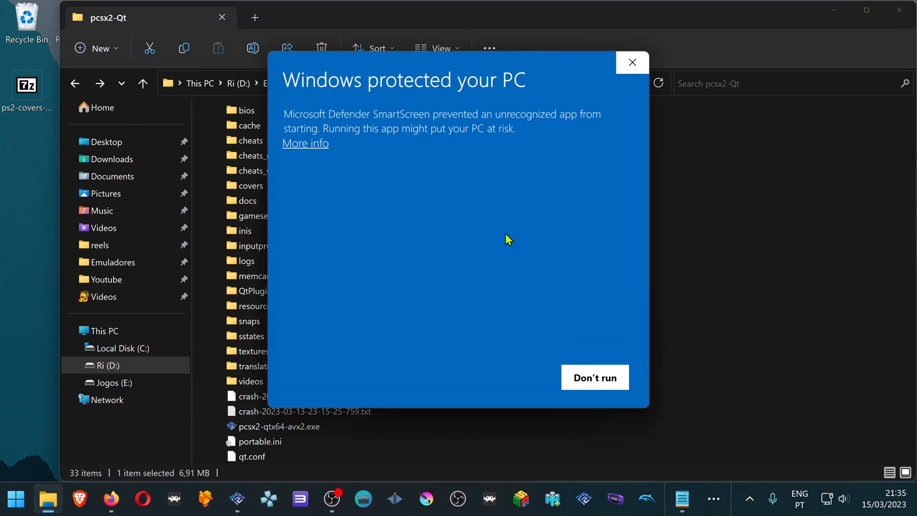
pyautogui.click(305, 143)
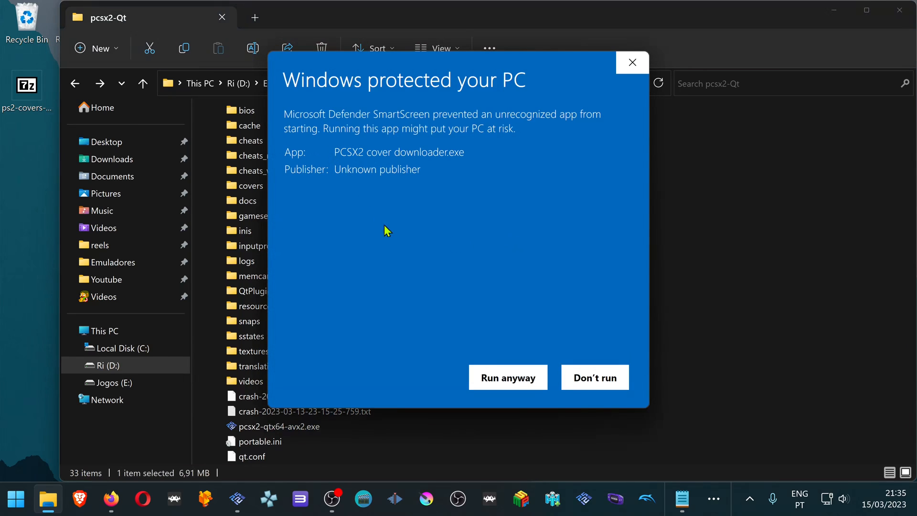
pyautogui.click(507, 378)
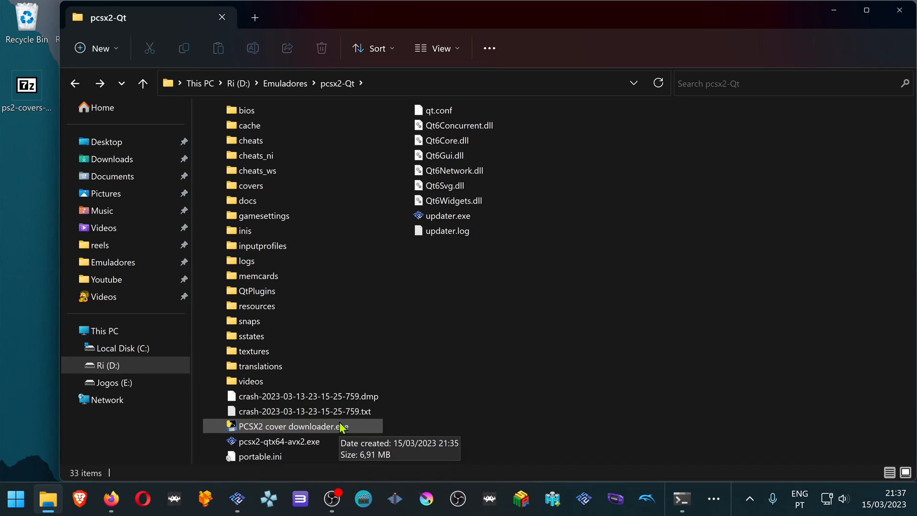
# Run PCSX2 cover downloader.exe until it prints Done!
pyautogui.doubleClick(291, 426)
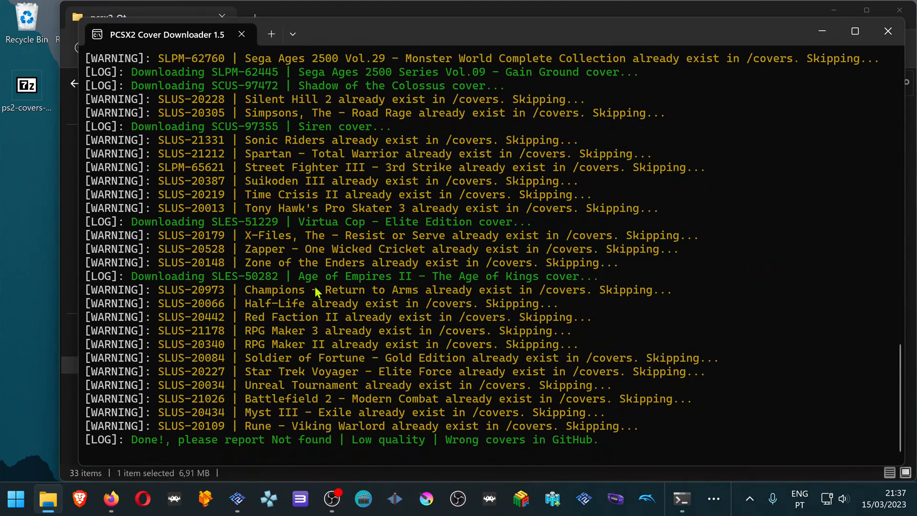
pyautogui.moveTo(133, 284)
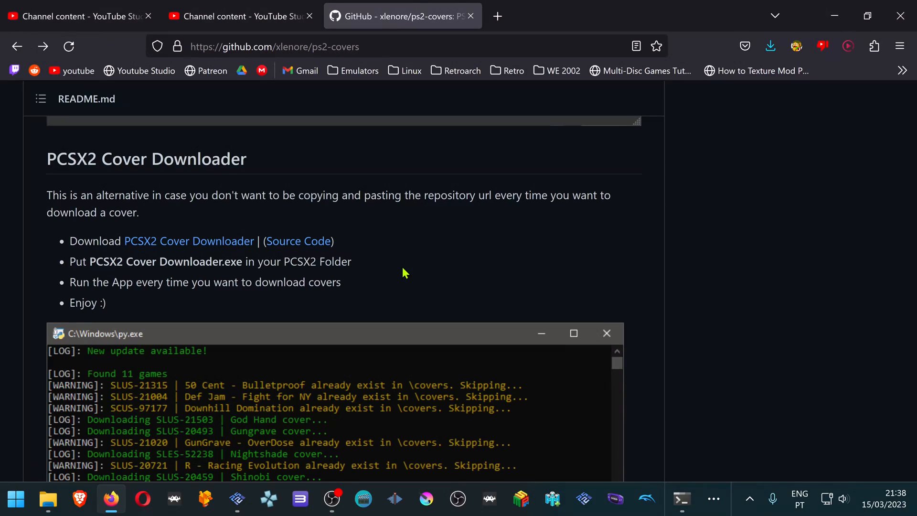
pyautogui.moveTo(465, 299)
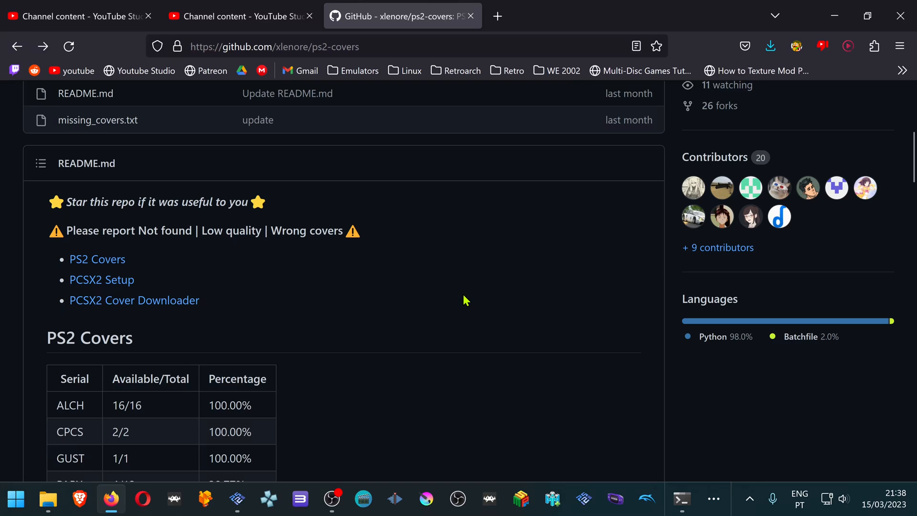
# Download the ps2-covers repository as a ZIP from the Code menu.
pyautogui.scroll(3)
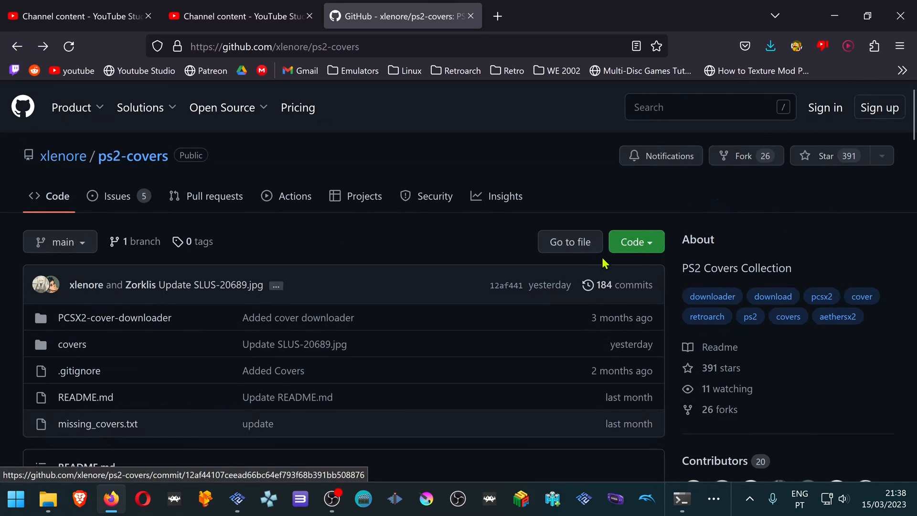
pyautogui.click(635, 241)
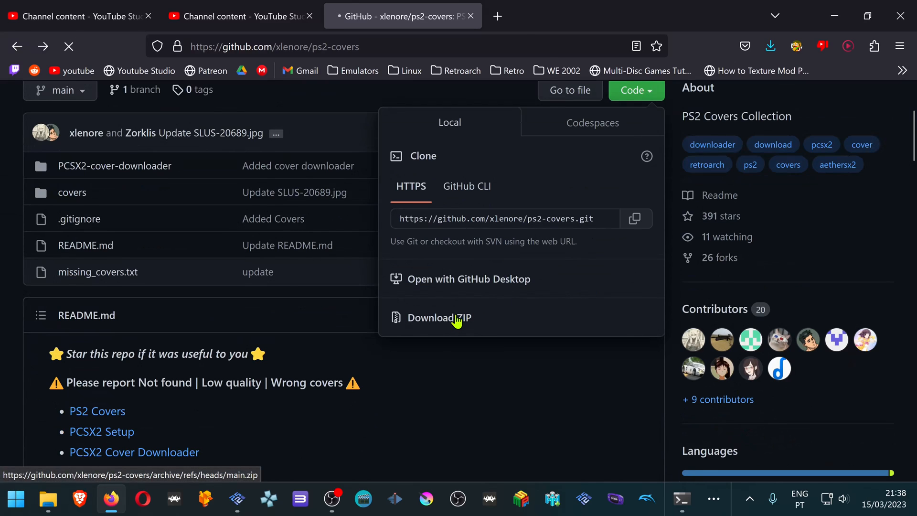
pyautogui.click(439, 318)
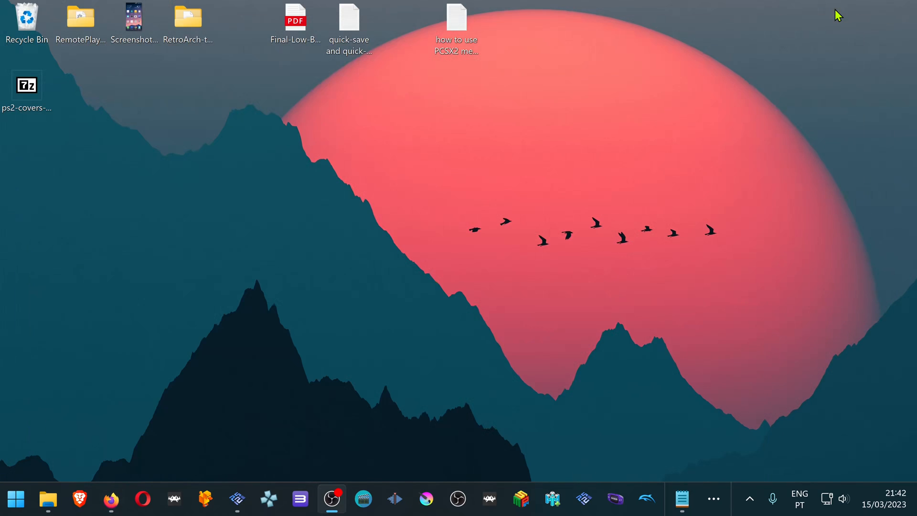
# Open ps2-covers-main.zip in 7-Zip and select its covers folder.
pyautogui.doubleClick(26, 85)
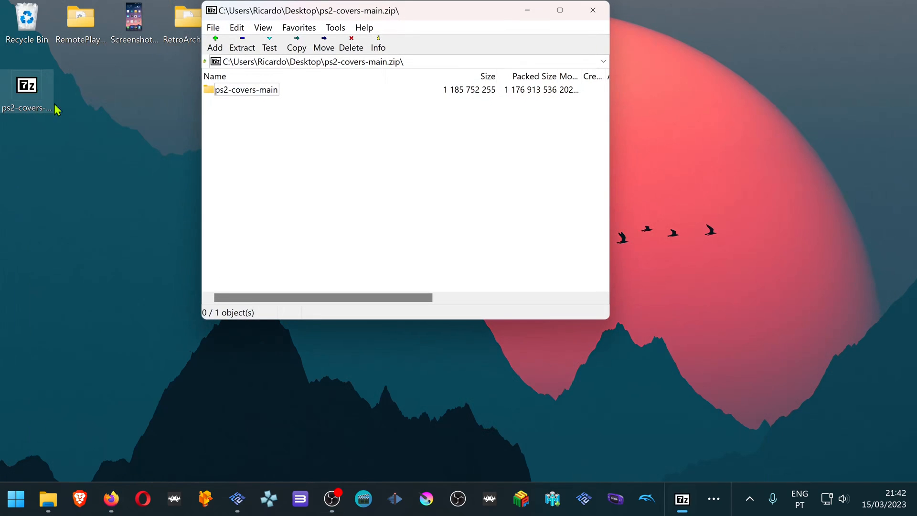
pyautogui.click(247, 89)
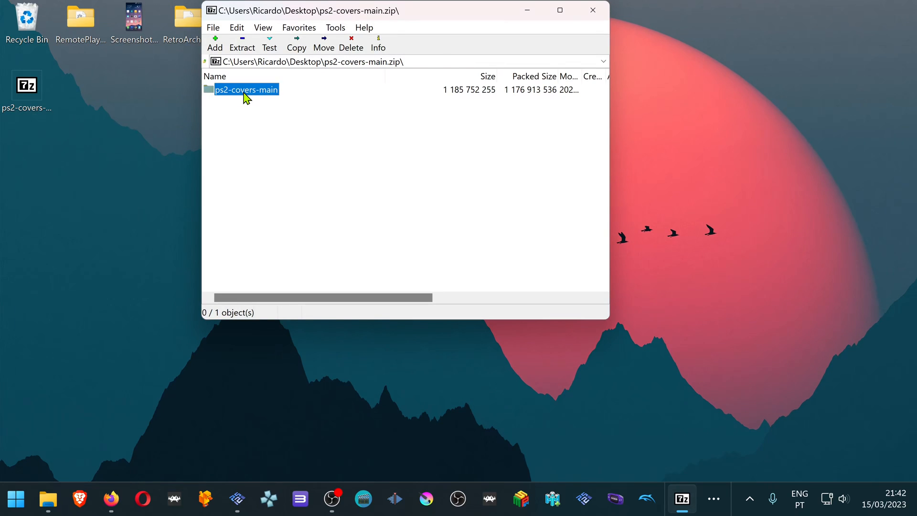
pyautogui.doubleClick(246, 89)
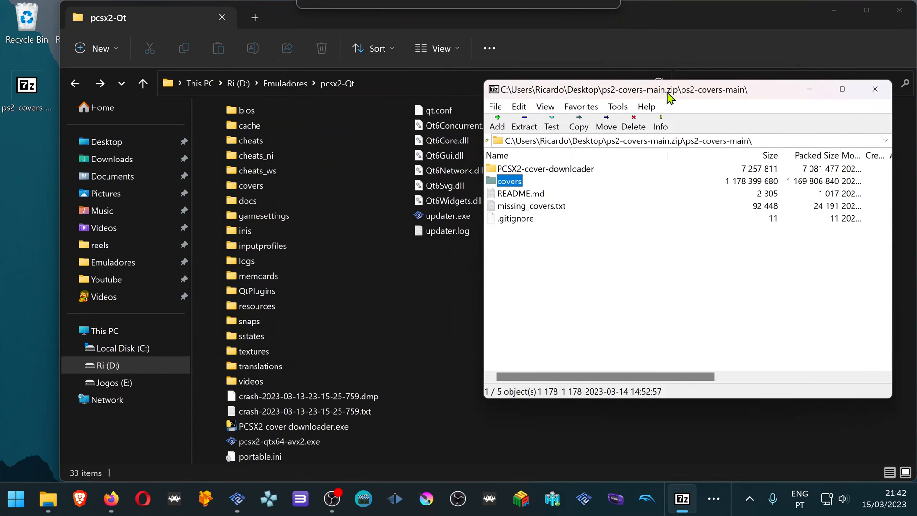
pyautogui.click(523, 123)
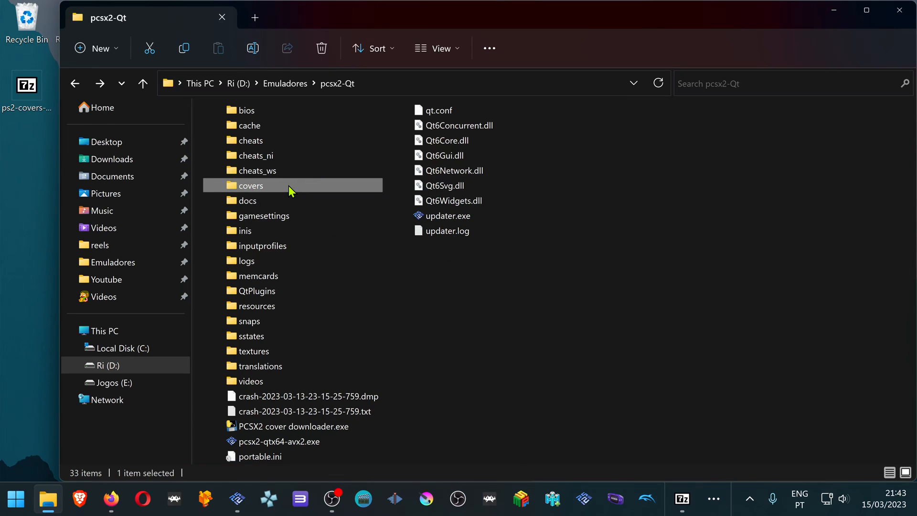
# Open pcsx2-Qt's covers folder, check a couple of cover images, then switch to the browser.
pyautogui.doubleClick(250, 185)
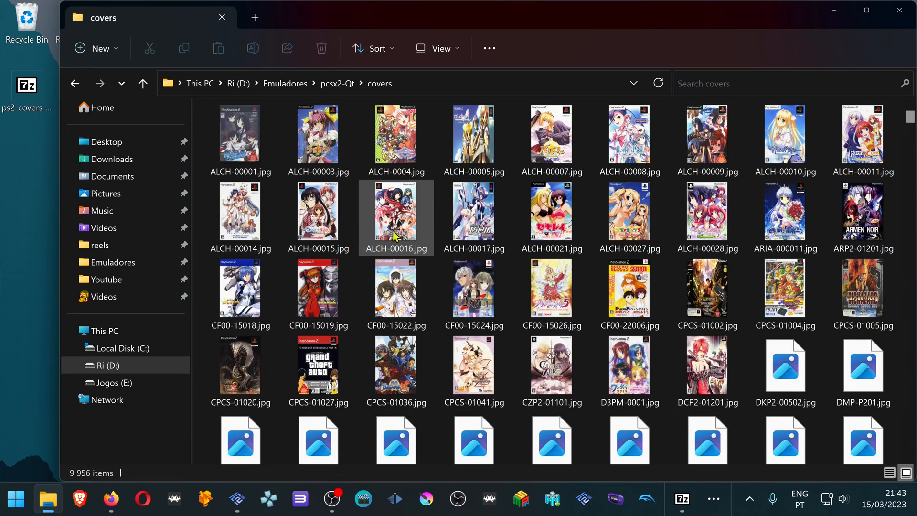
pyautogui.click(396, 141)
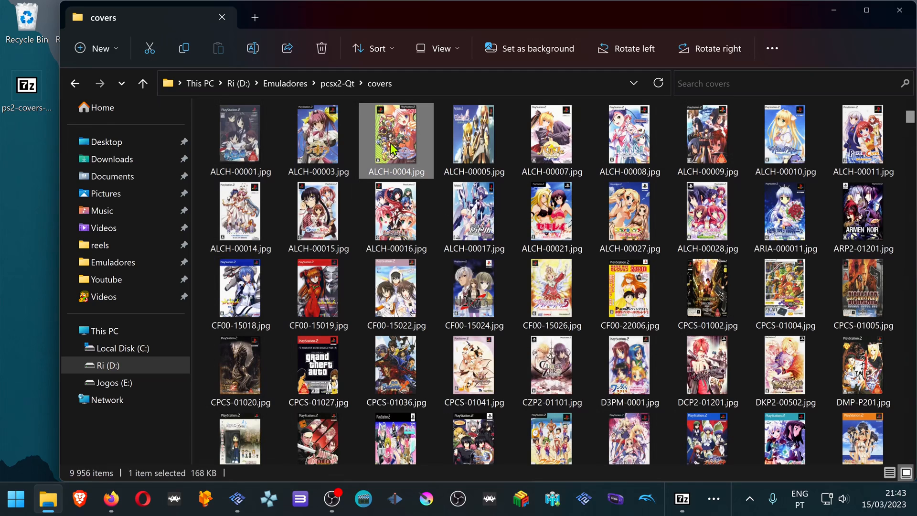
pyautogui.click(474, 138)
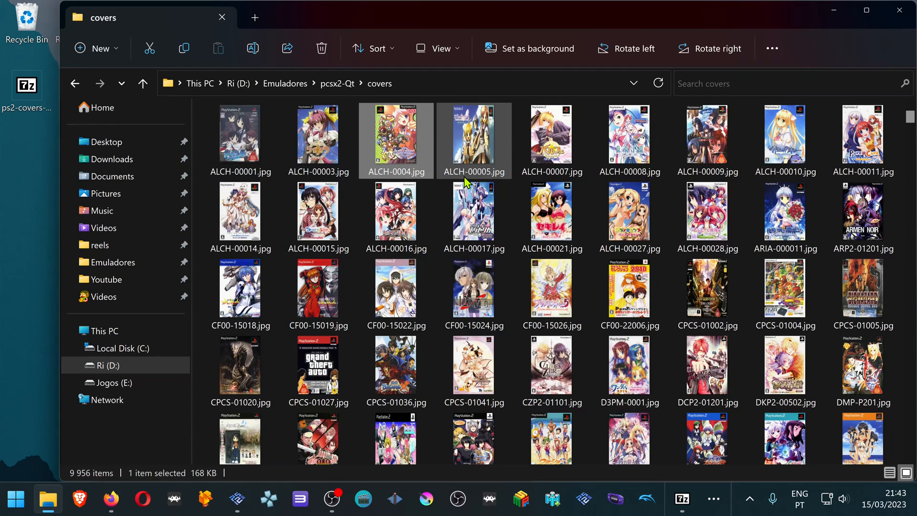
pyautogui.moveTo(473, 179)
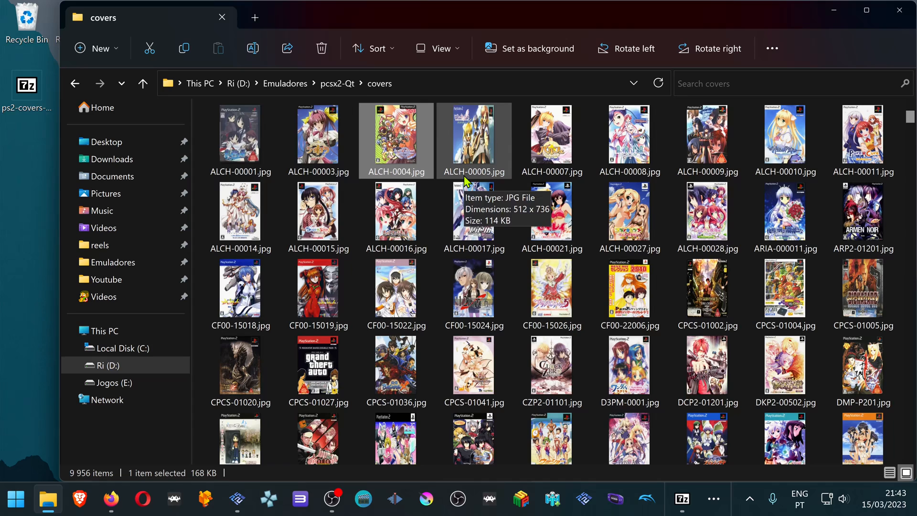
pyautogui.click(110, 499)
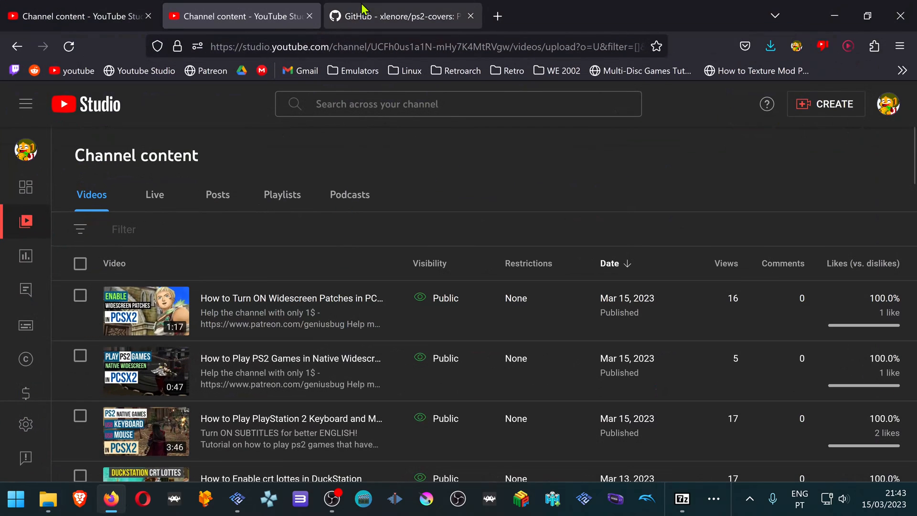
# Return to the GitHub ps2-covers README showing the request to report missing or wrong covers.
pyautogui.click(403, 15)
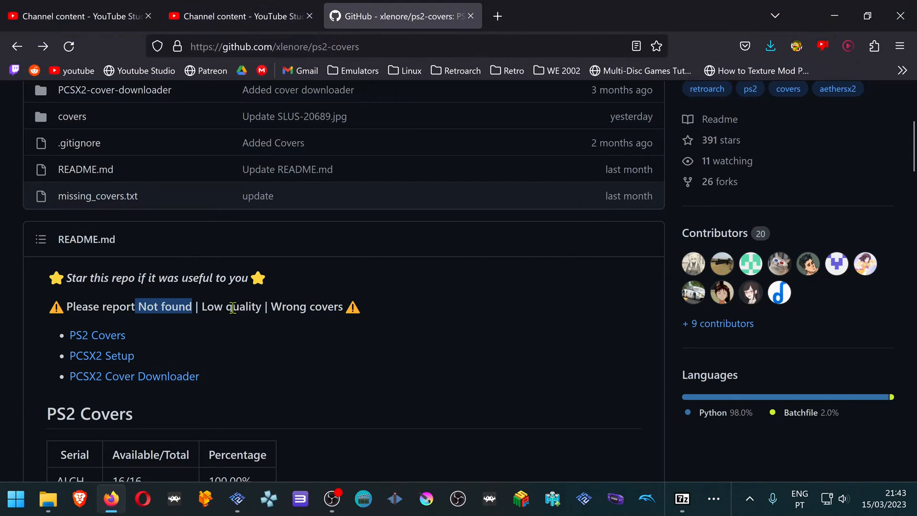
pyautogui.moveTo(219, 320)
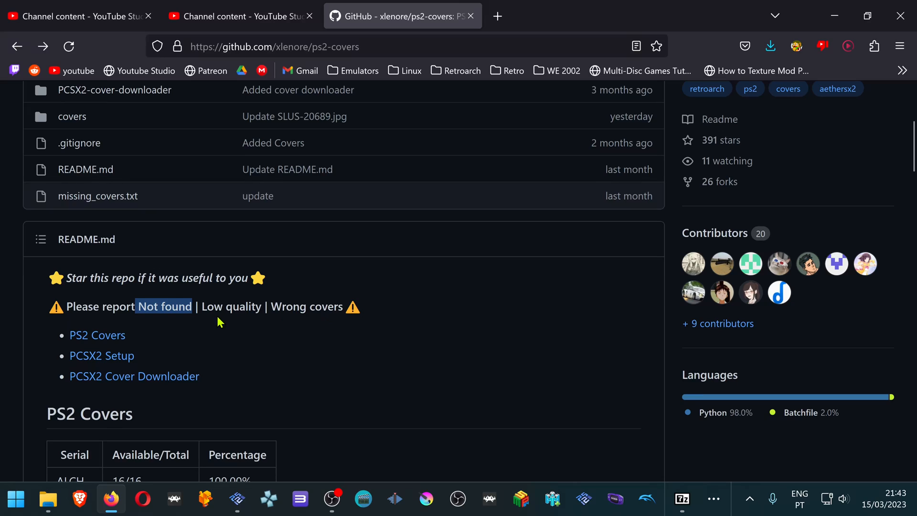